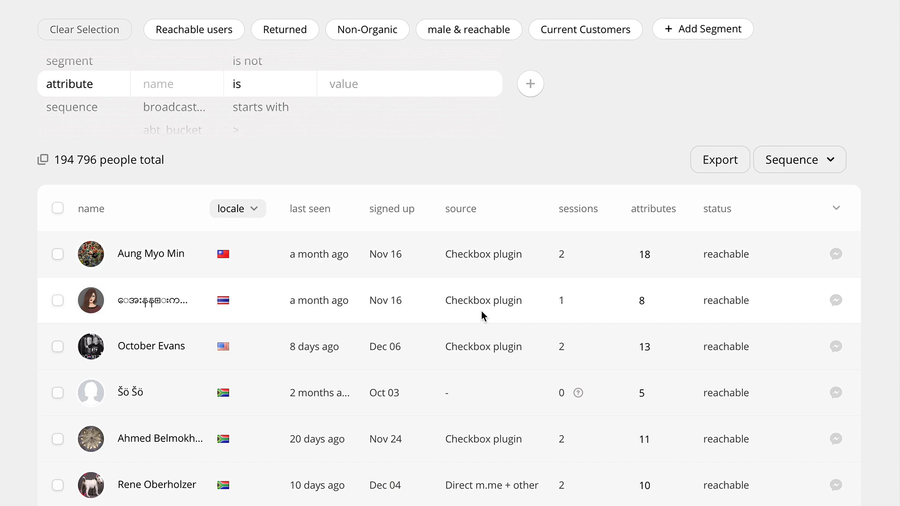
scroll("down", 3)
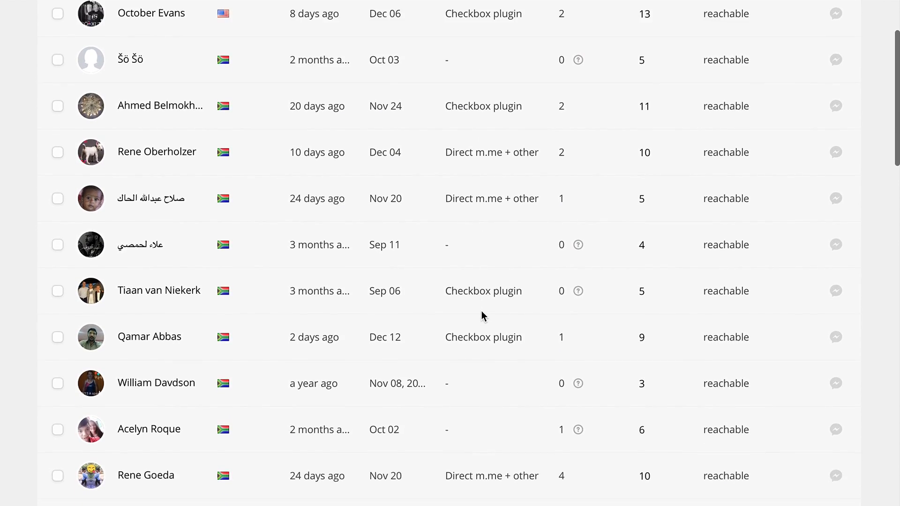
scroll("up", 3)
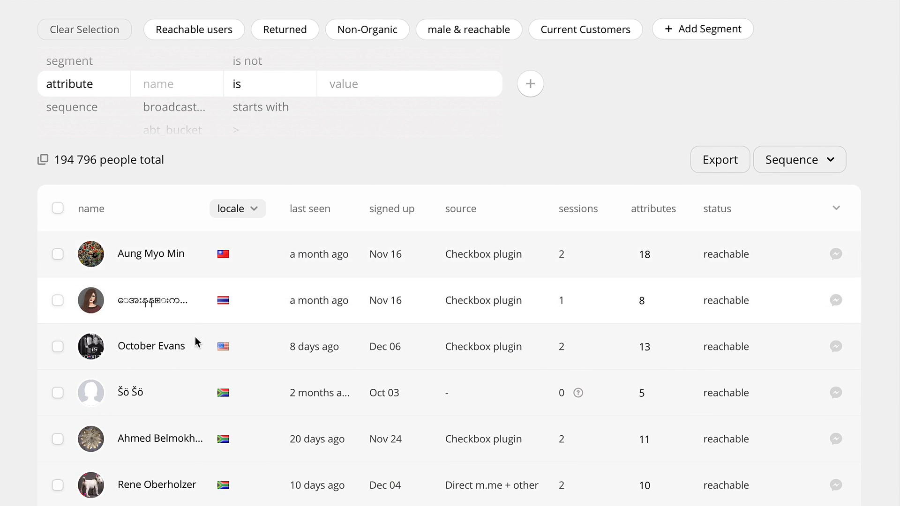
scroll("down", 3)
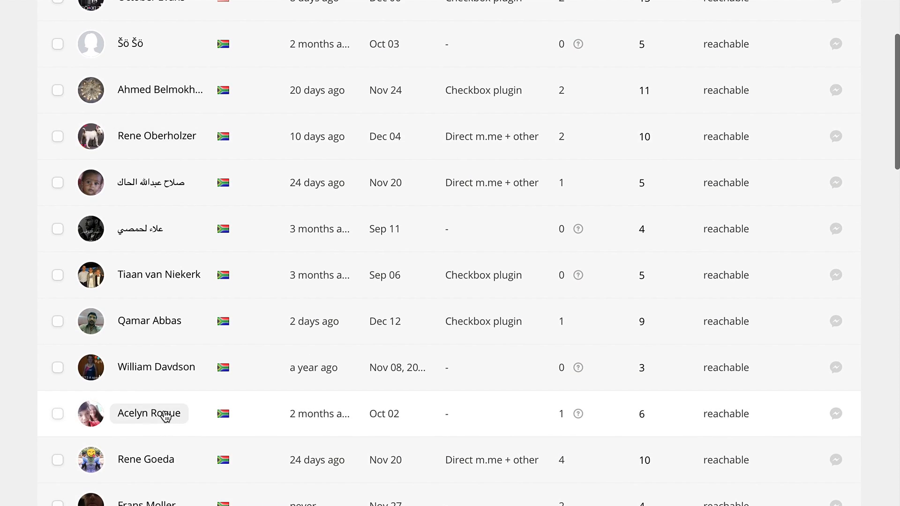
left_click(149, 413)
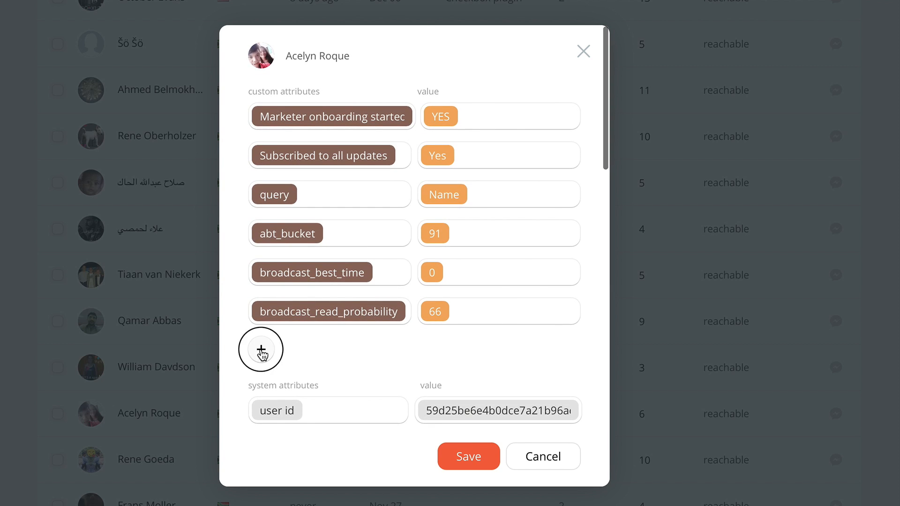
left_click(261, 350)
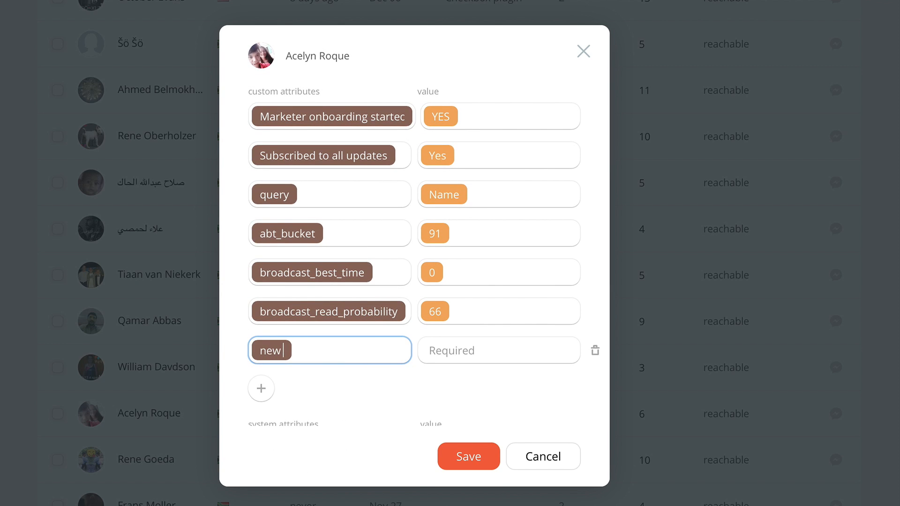
type("attributes")
left_click(500, 350)
type("YES")
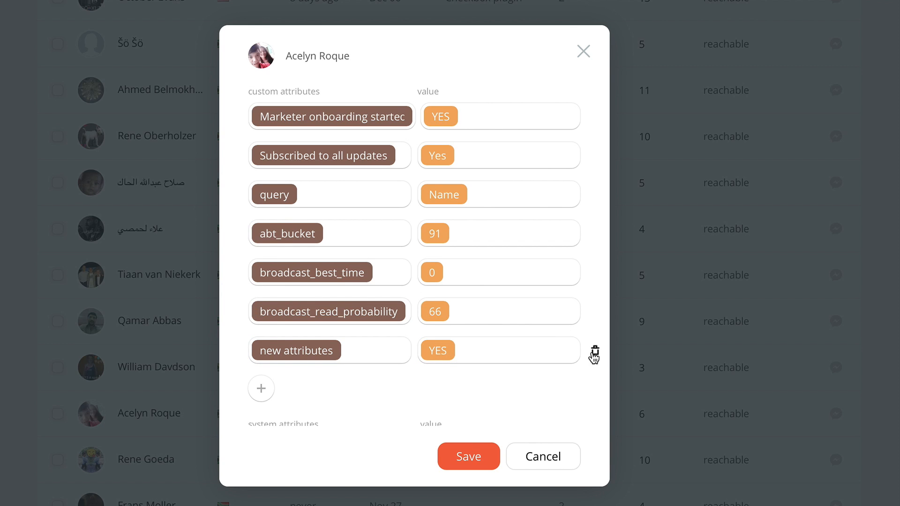
Step: Discard that attribute entry and apply the Current Customers segment (31,046 of 194,796)
left_click(582, 51)
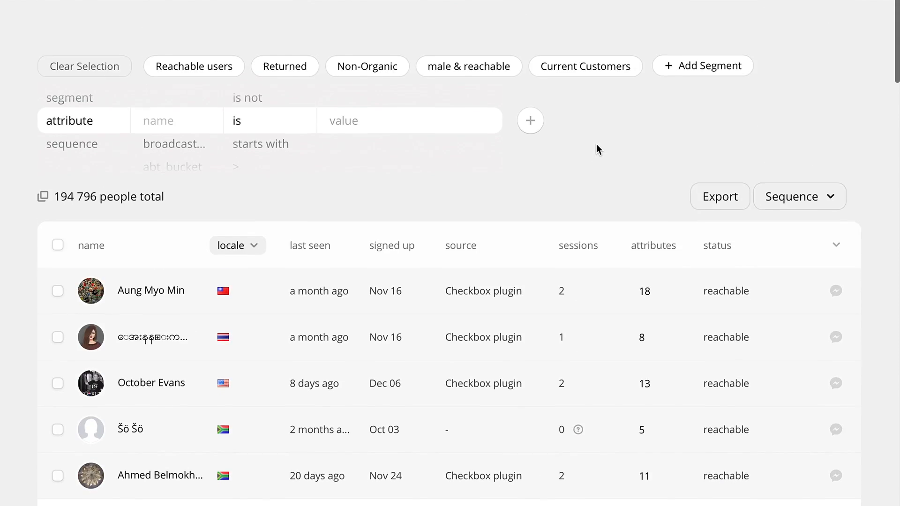
scroll("down", 3)
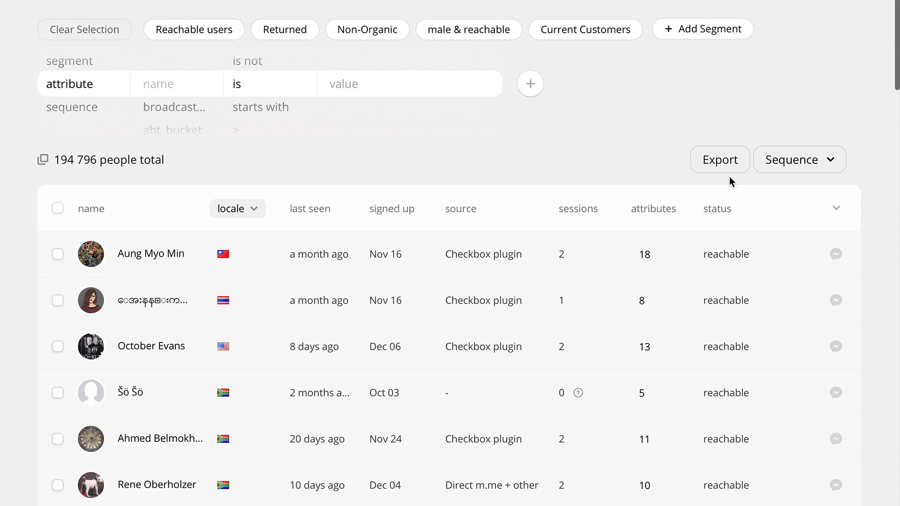
mouse_move(683, 175)
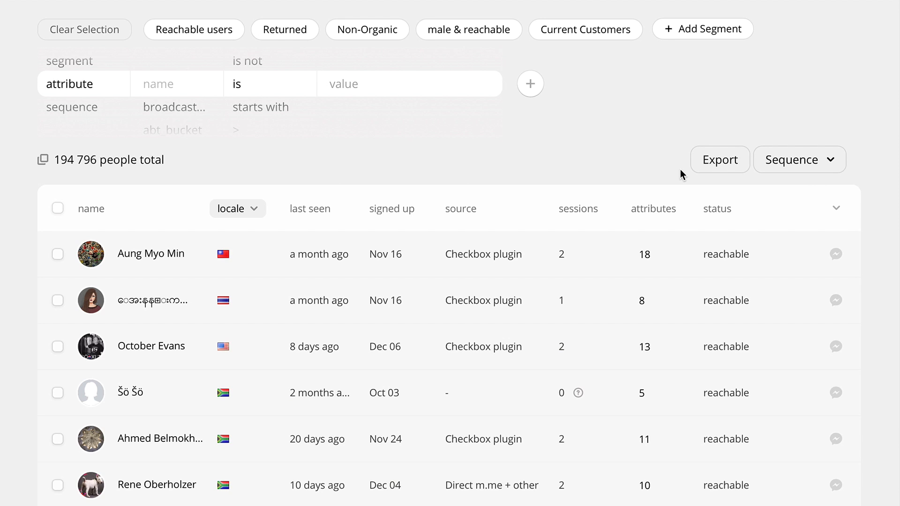
mouse_move(533, 44)
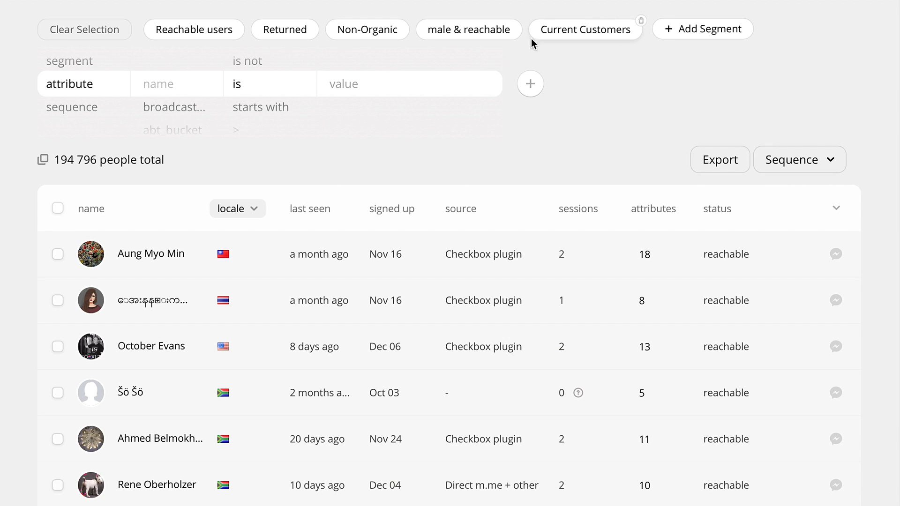
left_click(586, 29)
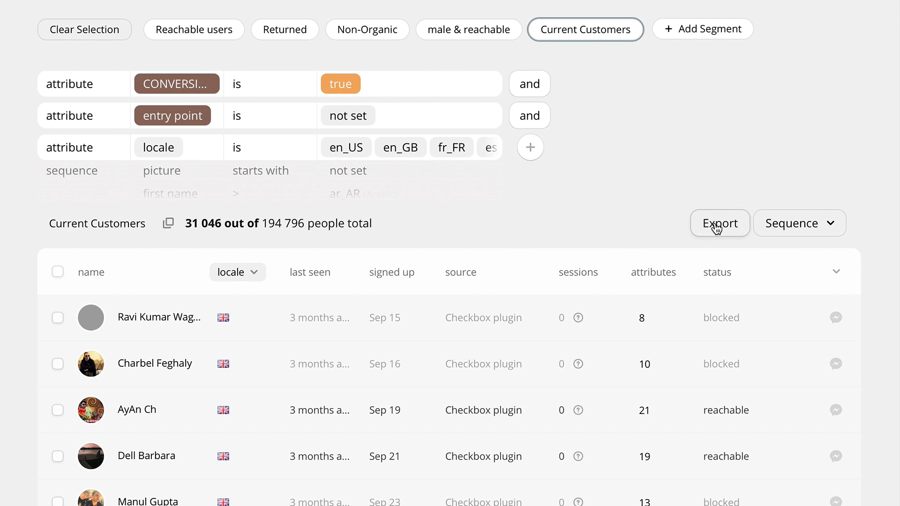
mouse_move(586, 165)
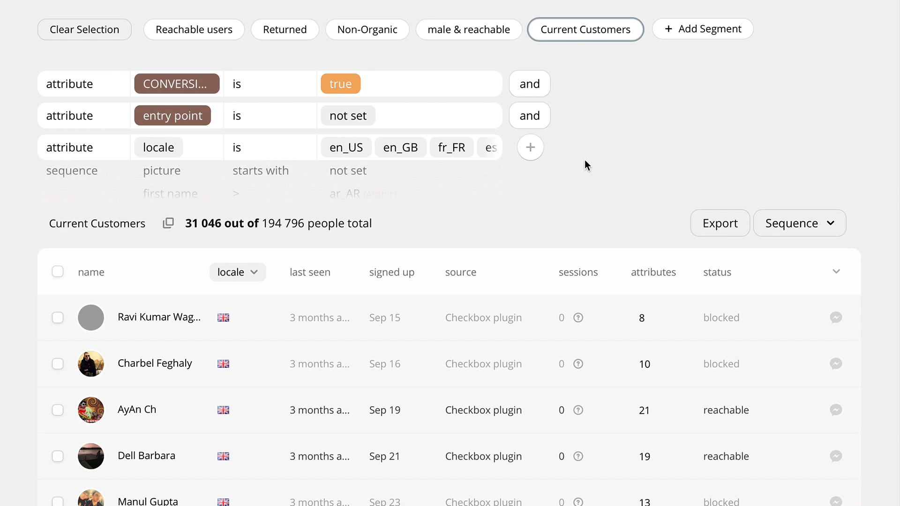
mouse_move(585, 164)
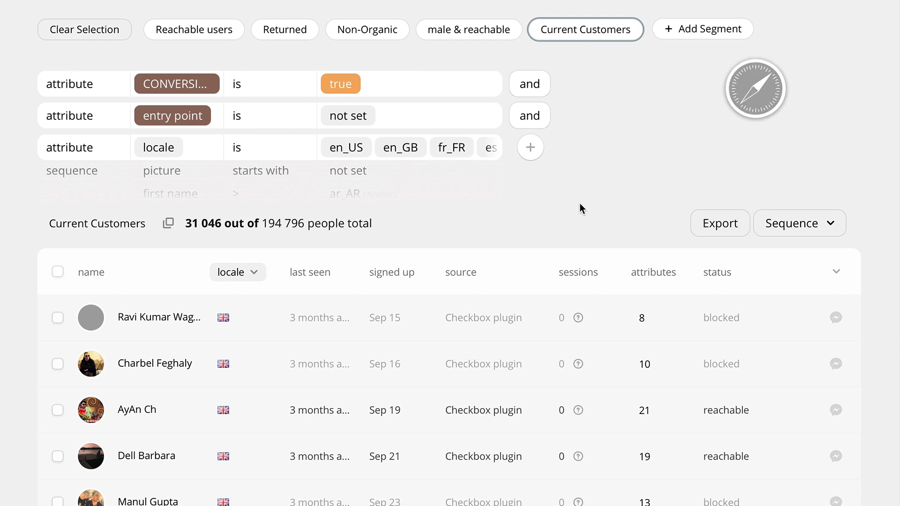
mouse_move(652, 258)
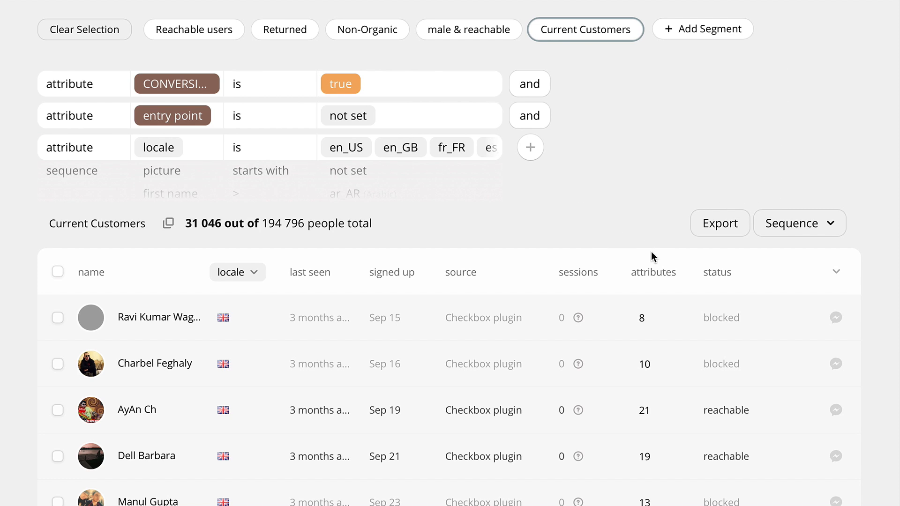
mouse_move(395, 220)
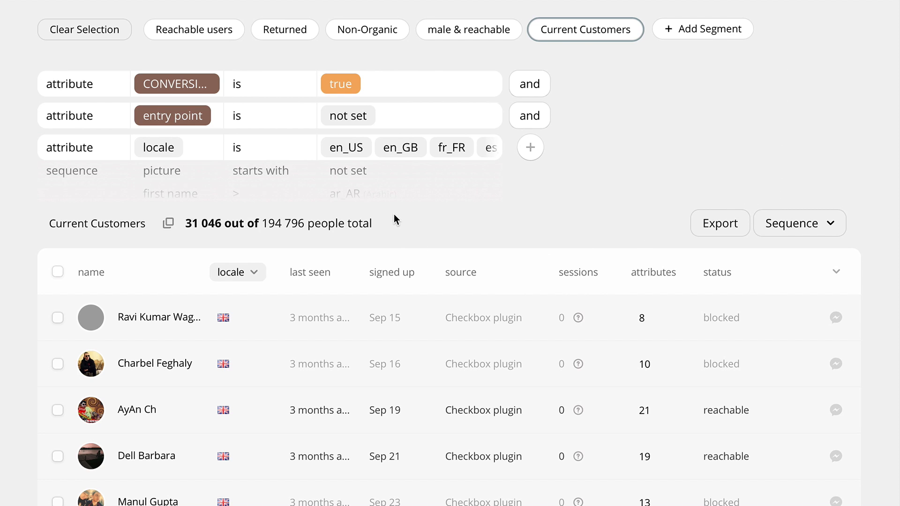
mouse_move(146, 62)
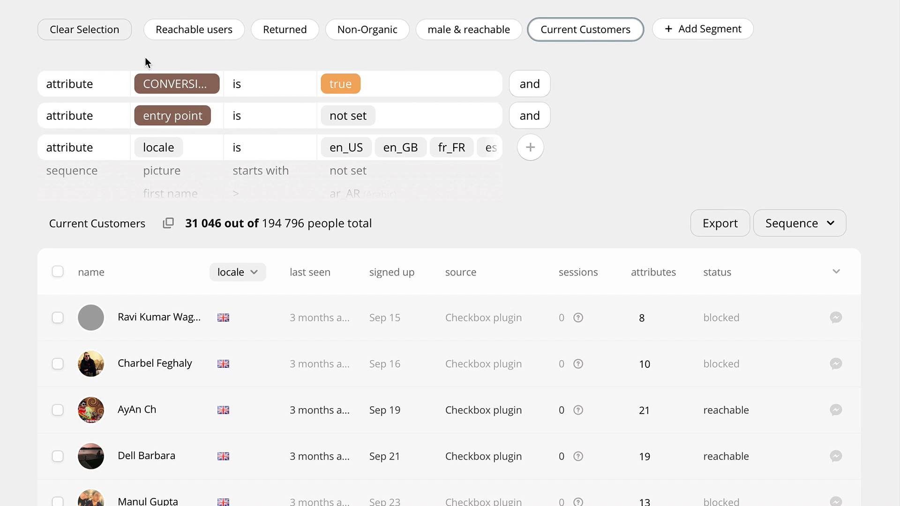
mouse_move(704, 54)
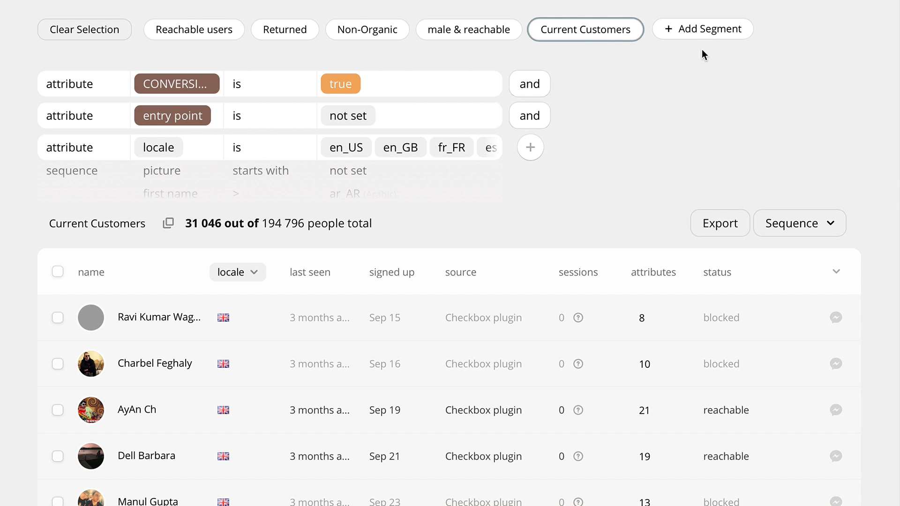
Step: Create a new segment filtering locale fr_FR and source Customer Chat plugin
left_click(703, 29)
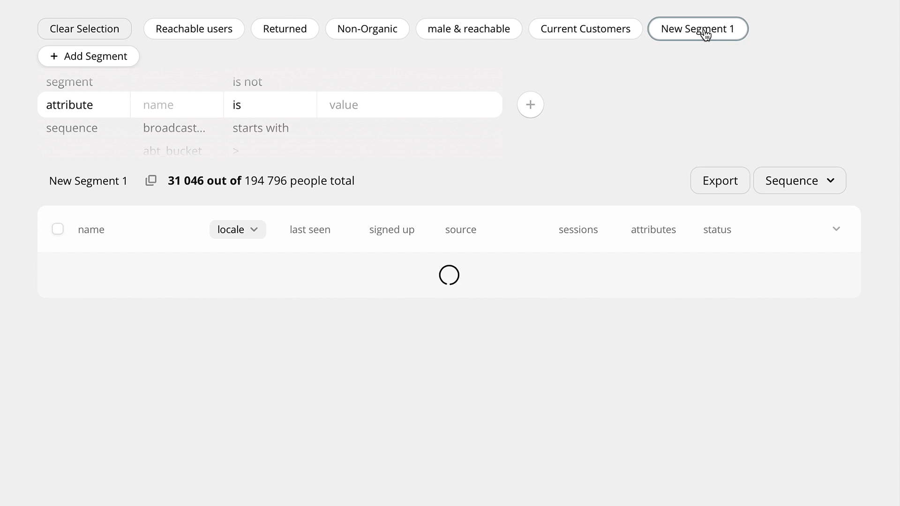
left_click(176, 105)
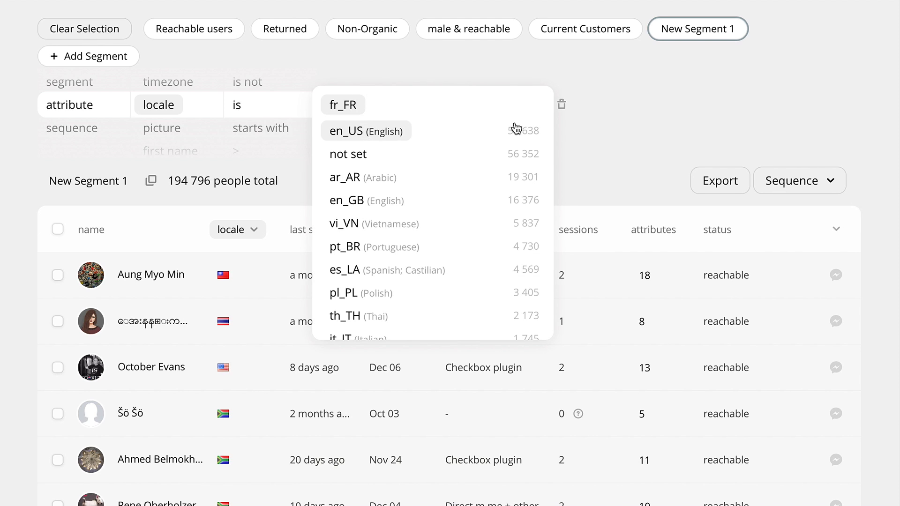
left_click(343, 104)
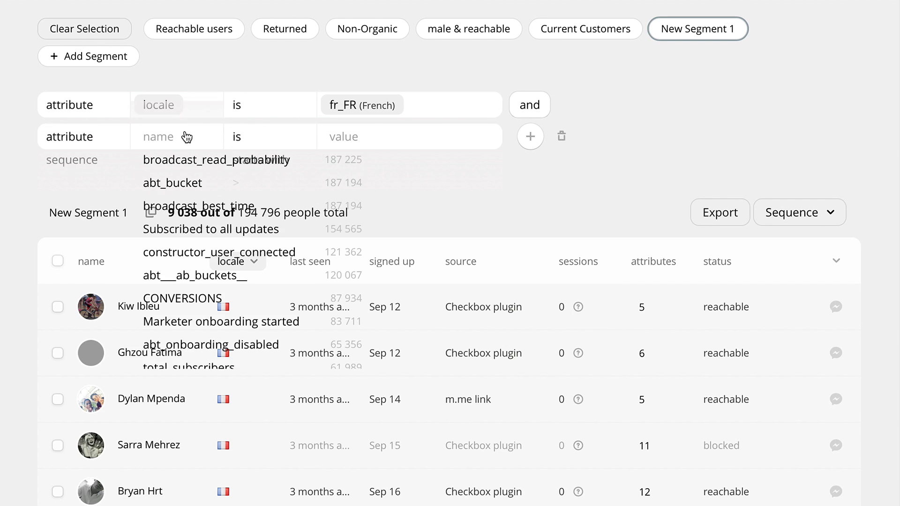
type("sour")
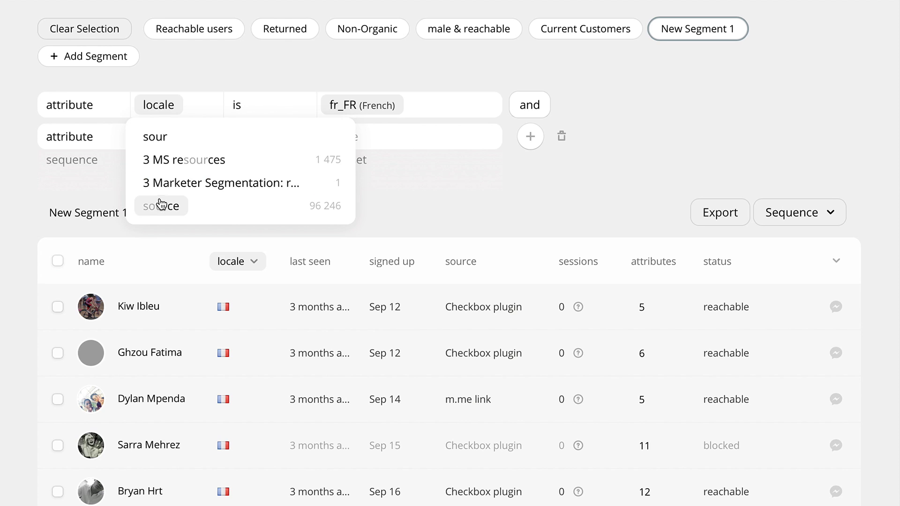
left_click(161, 205)
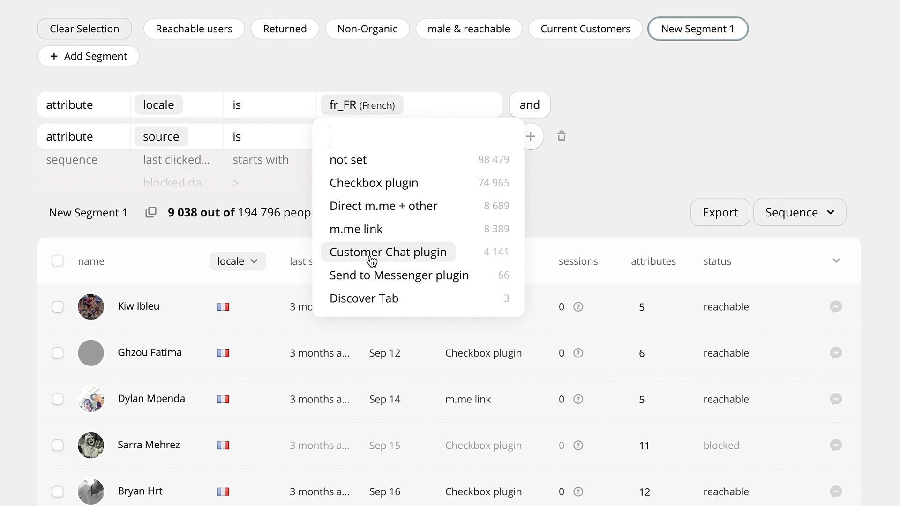
left_click(388, 252)
type("FR Customer Chat")
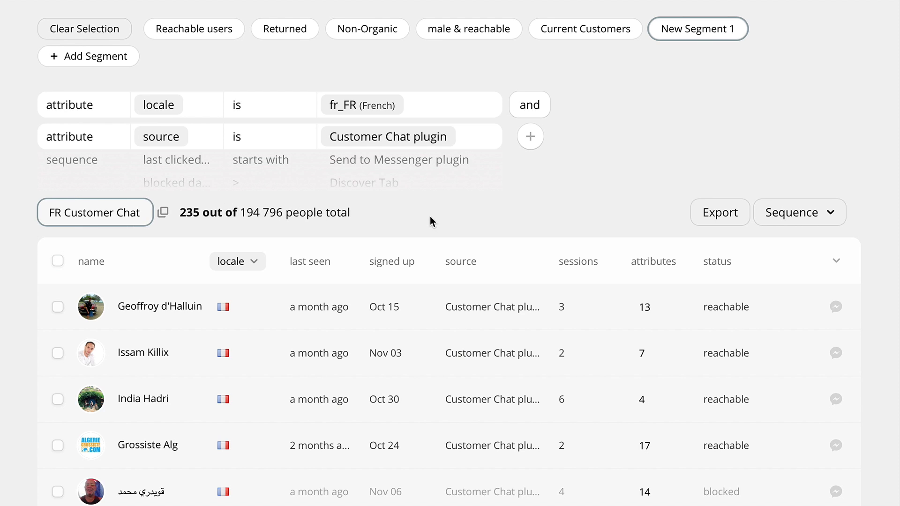
Step: Save the new segment as 'FR Customer Chat' among the saved segments
left_click(697, 29)
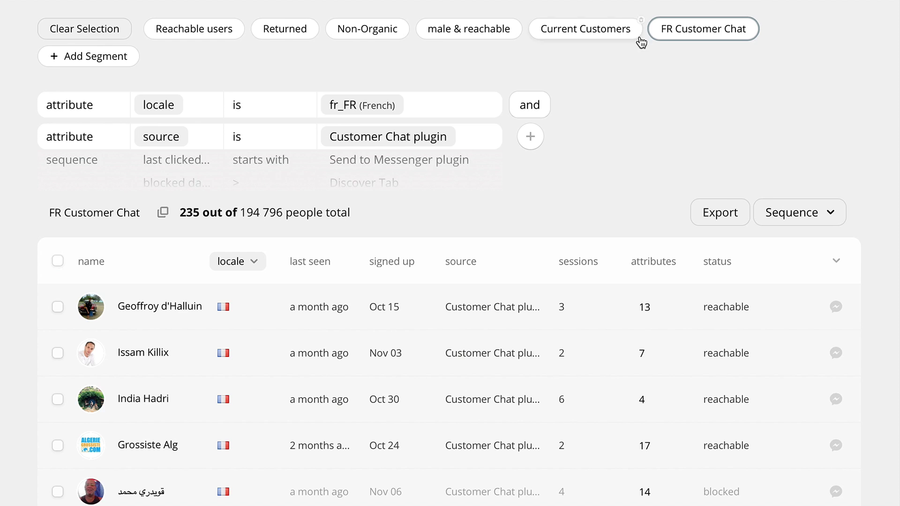
mouse_move(601, 112)
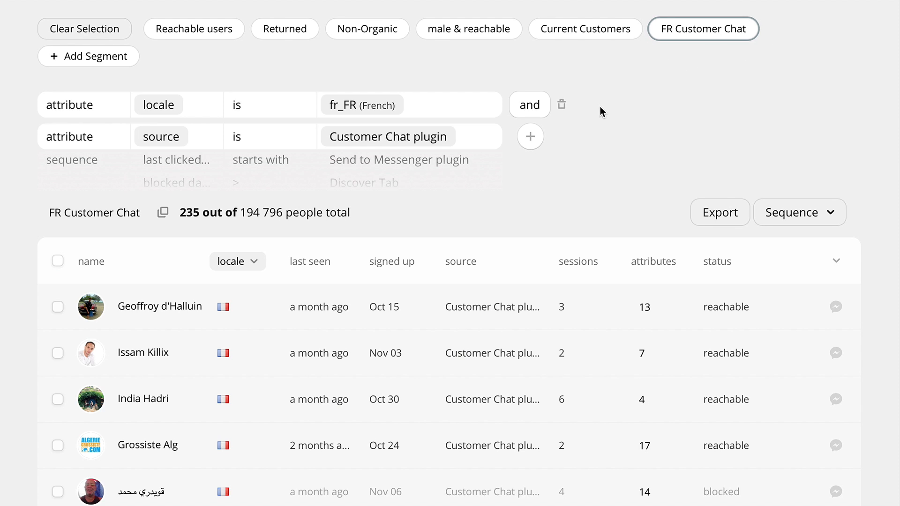
mouse_move(246, 57)
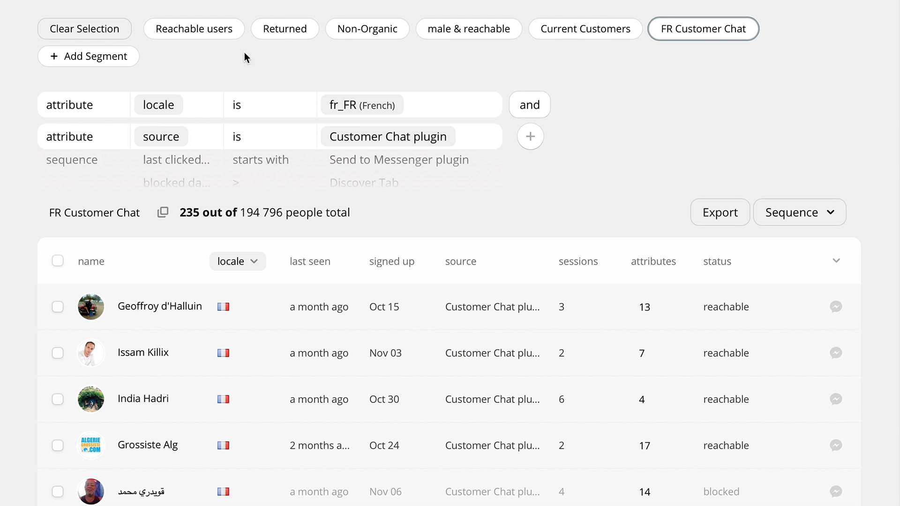
mouse_move(639, 125)
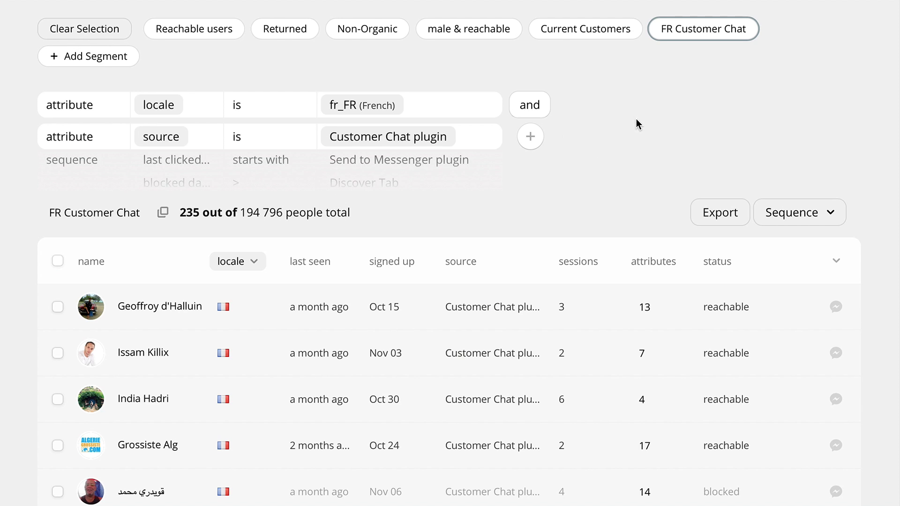
mouse_move(679, 133)
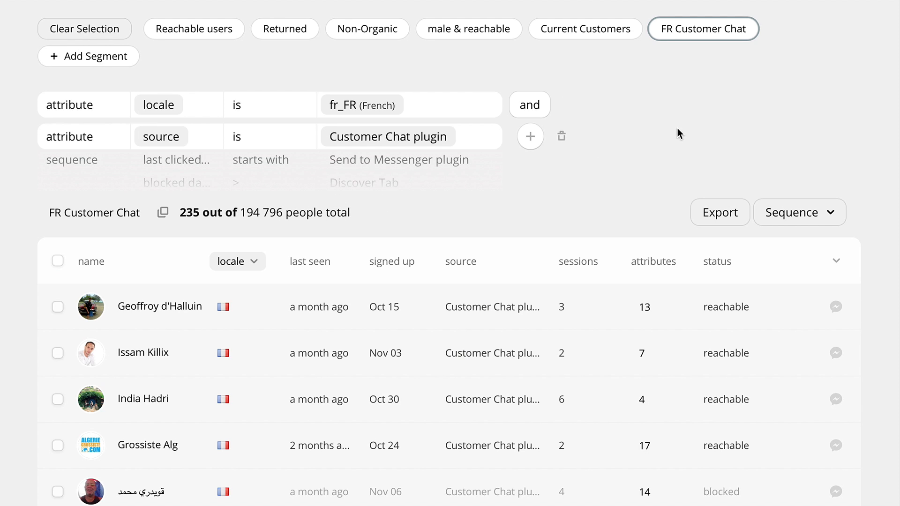
mouse_move(821, 173)
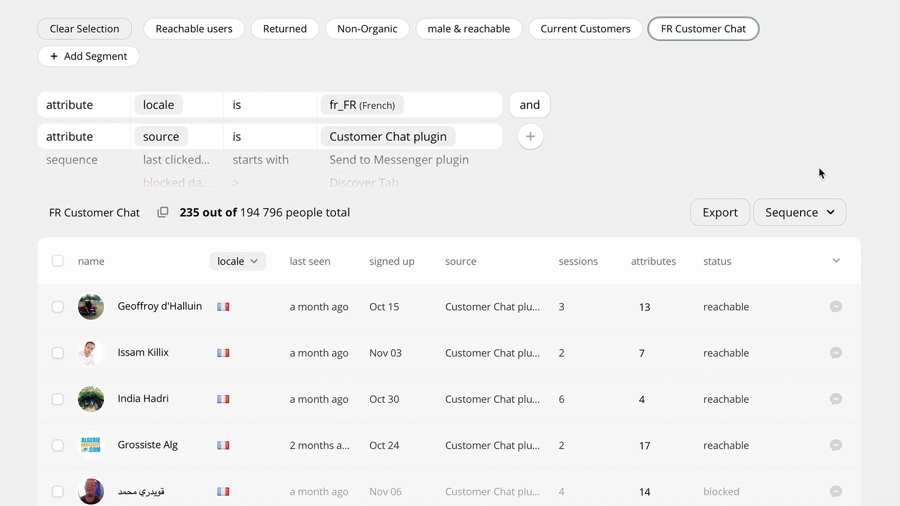
mouse_move(783, 246)
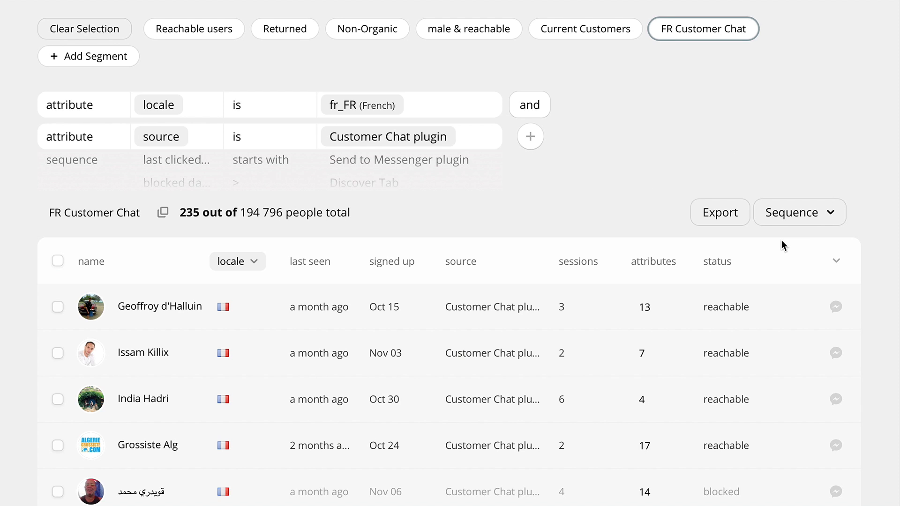
mouse_move(118, 285)
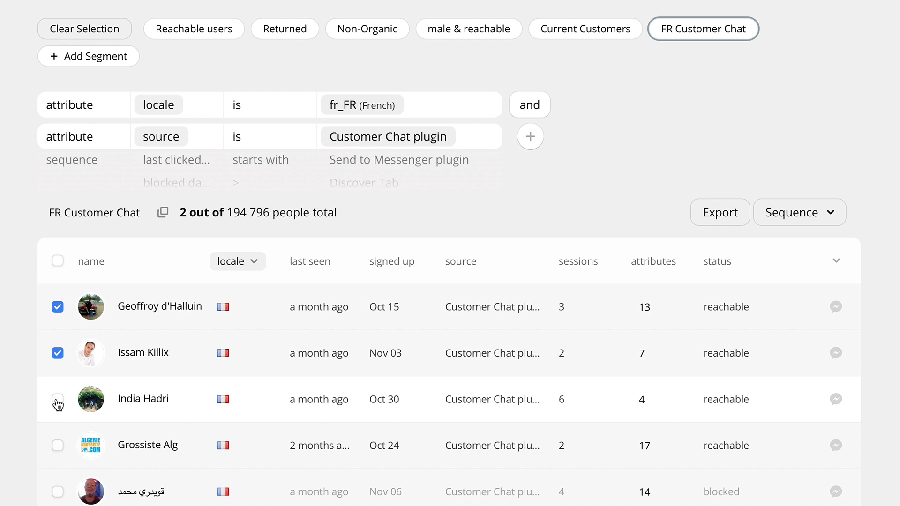
Step: Check the third person, open Subscribe to Sequence, and cancel without subscribing
left_click(57, 399)
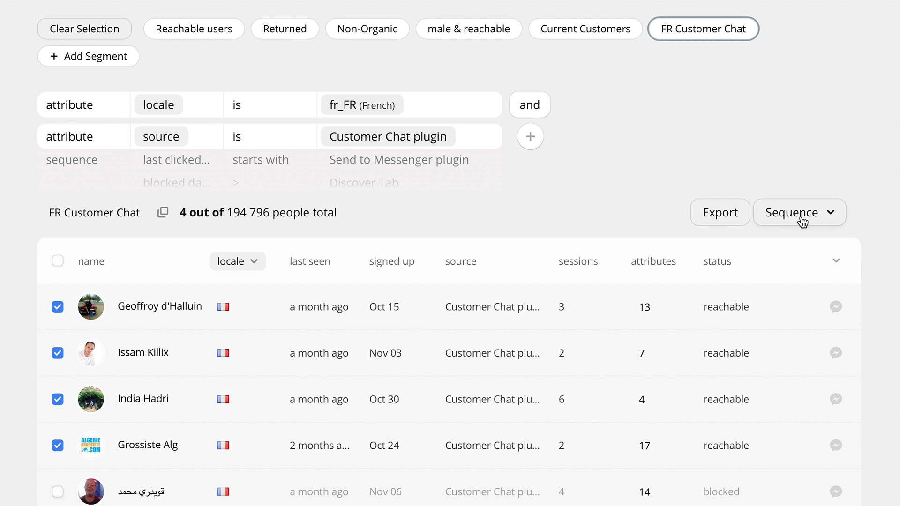
left_click(798, 212)
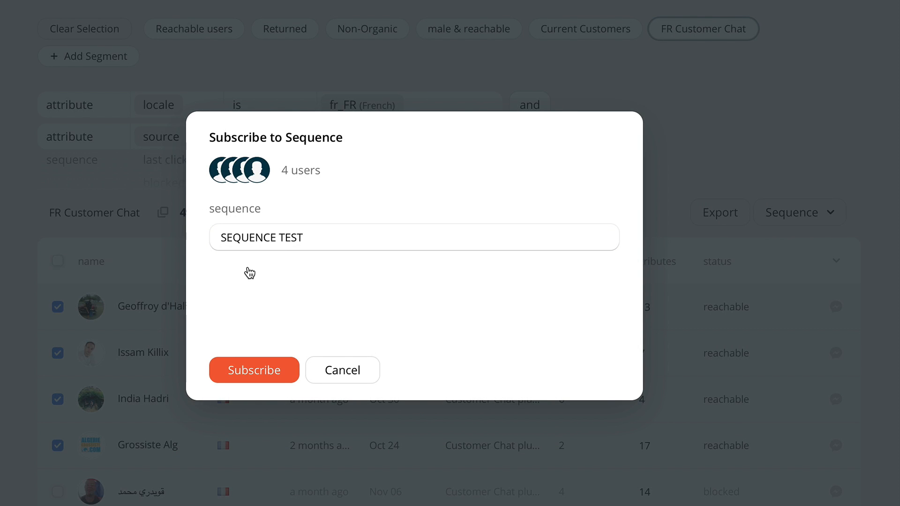
mouse_move(331, 377)
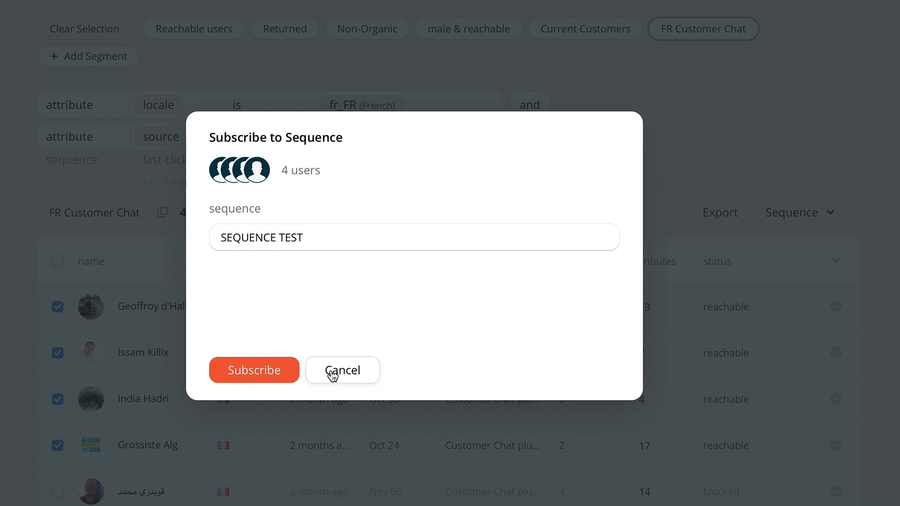
left_click(342, 370)
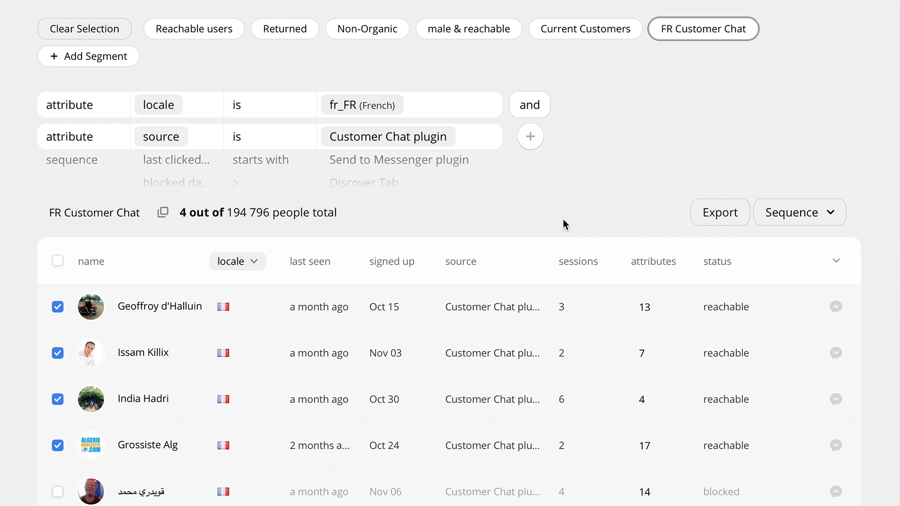
mouse_move(475, 387)
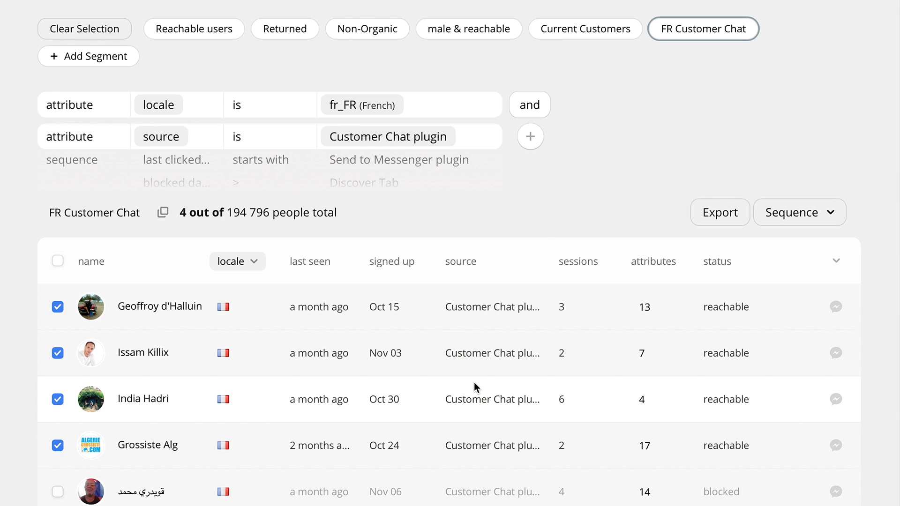
mouse_move(645, 446)
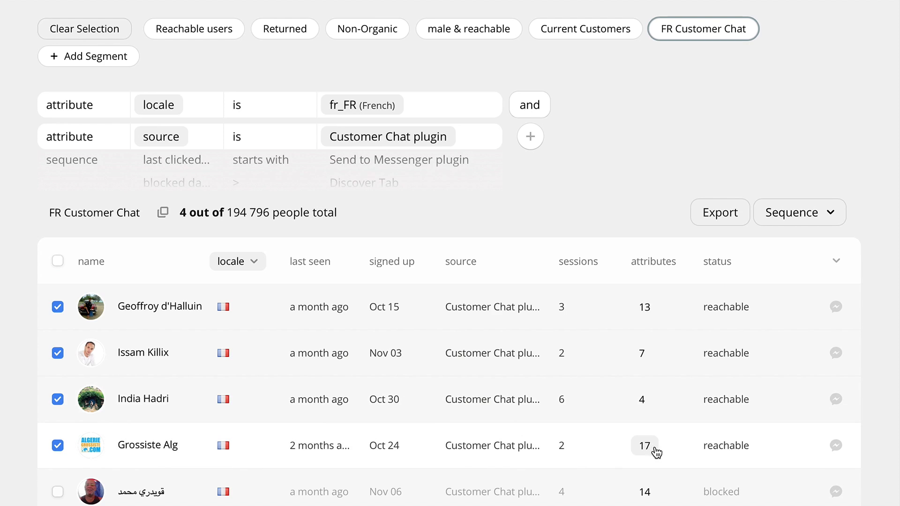